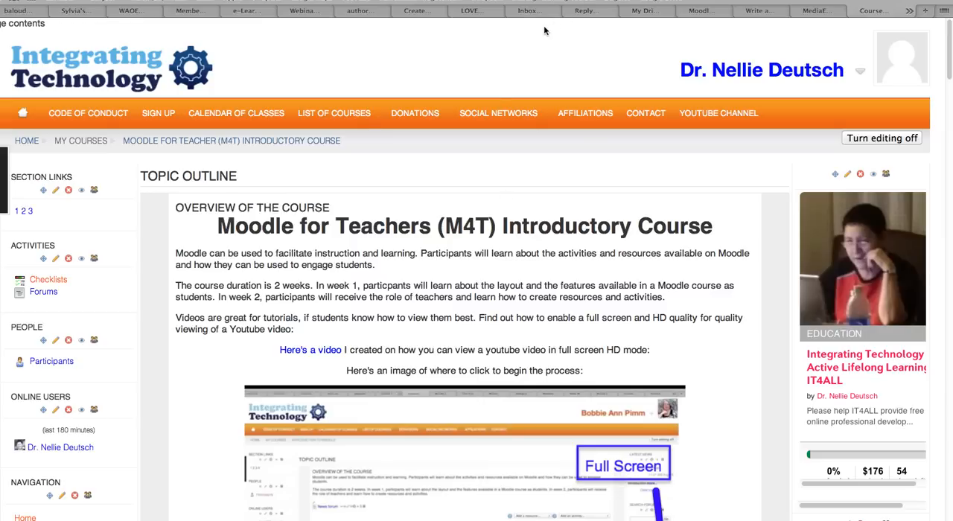
- Turn off editing on the M4T course page and scroll past Introductions to Layout of a Moodle Course
scroll(down, 3)
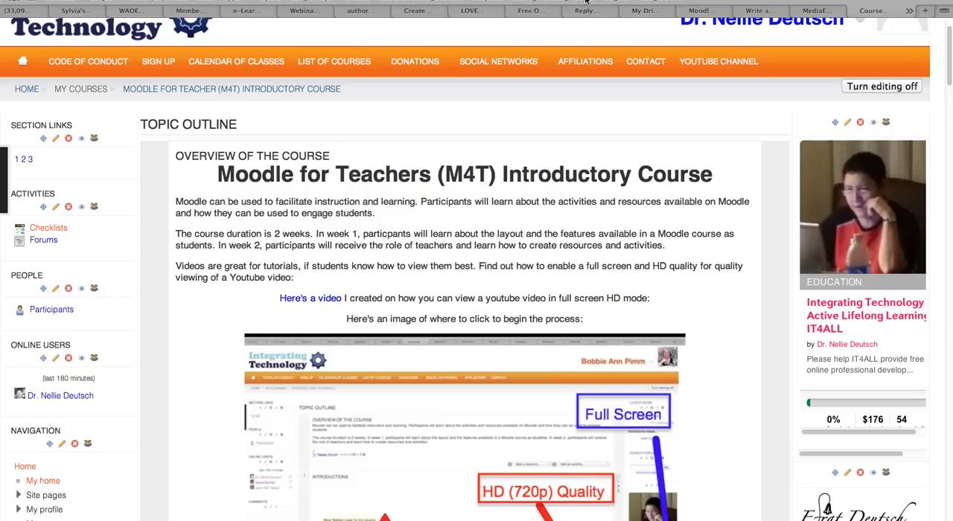
mouse_move(645, 10)
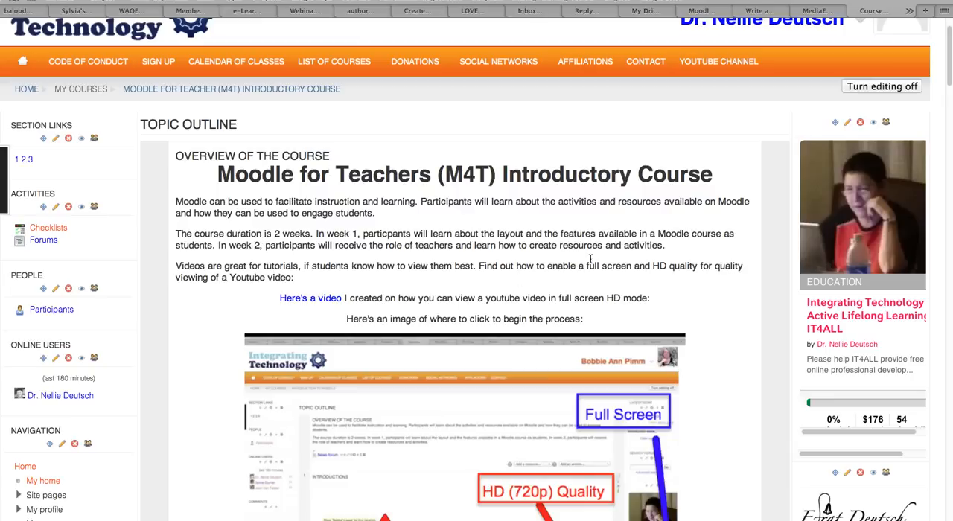
mouse_move(589, 193)
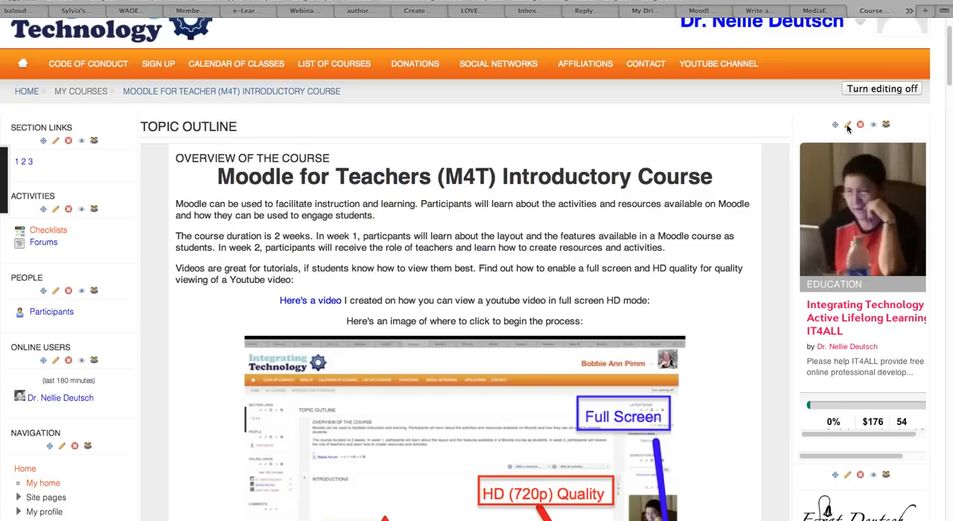
mouse_move(846, 124)
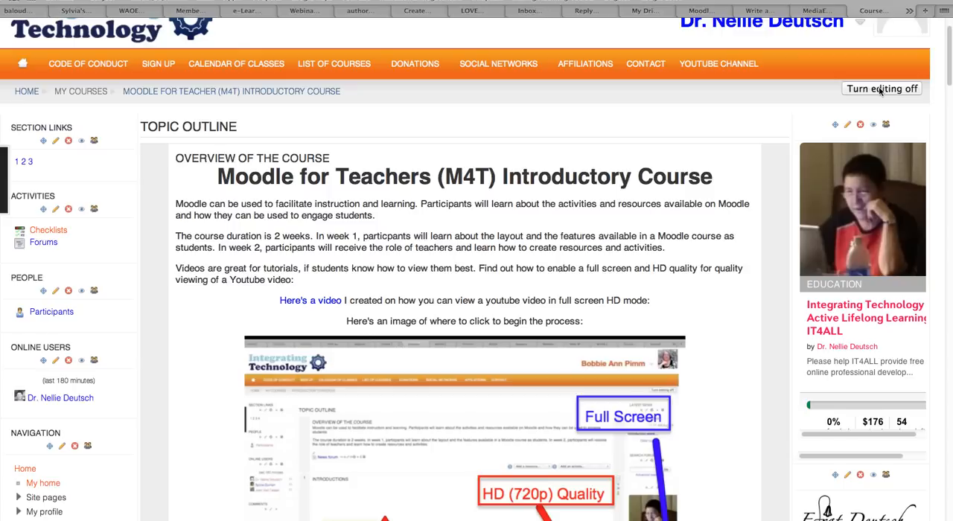
click(882, 88)
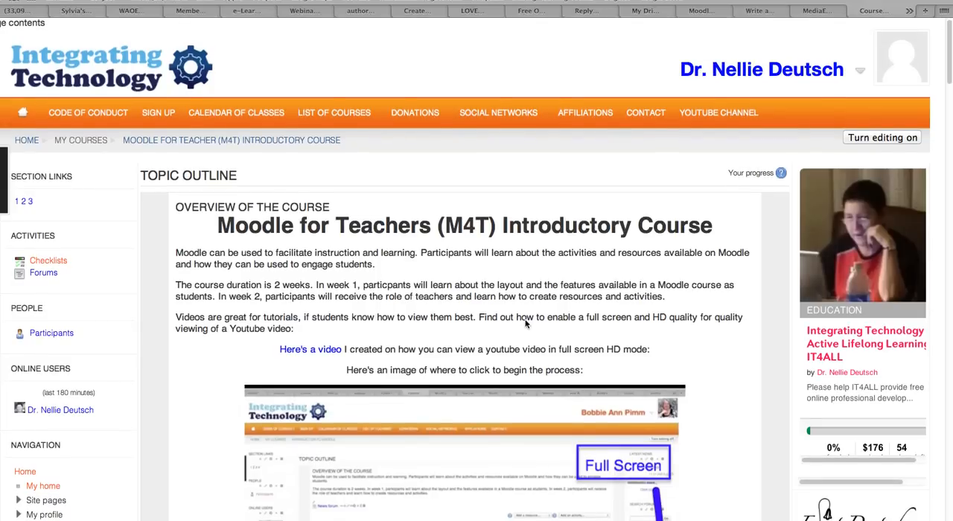
scroll(down, 3)
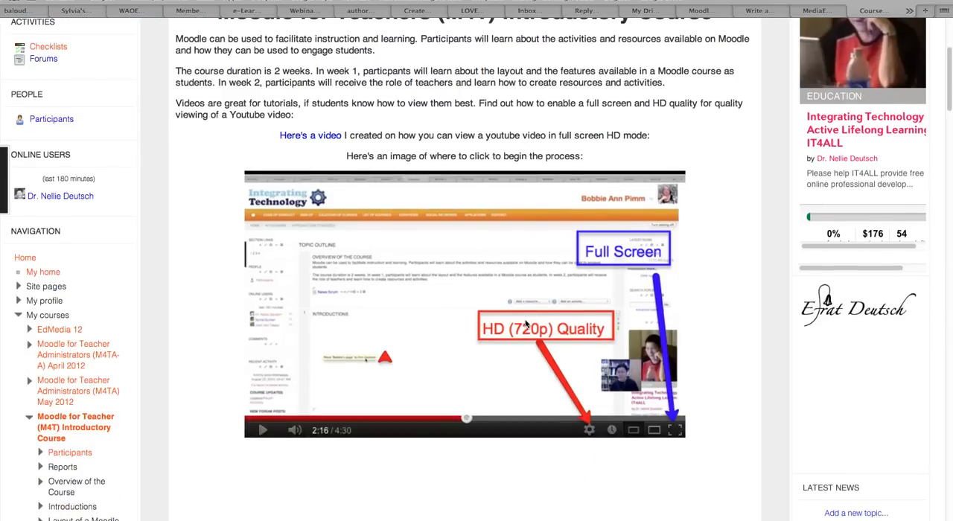
scroll(down, 3)
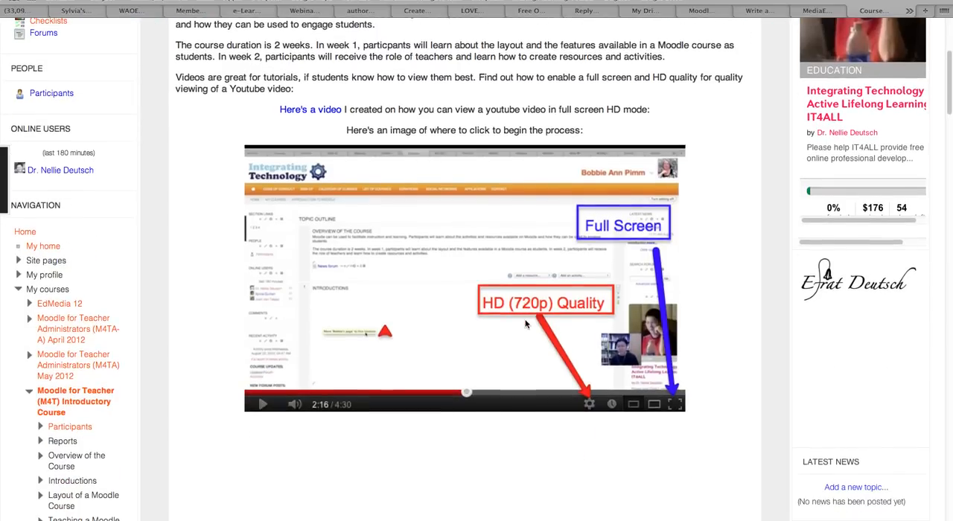
scroll(down, 3)
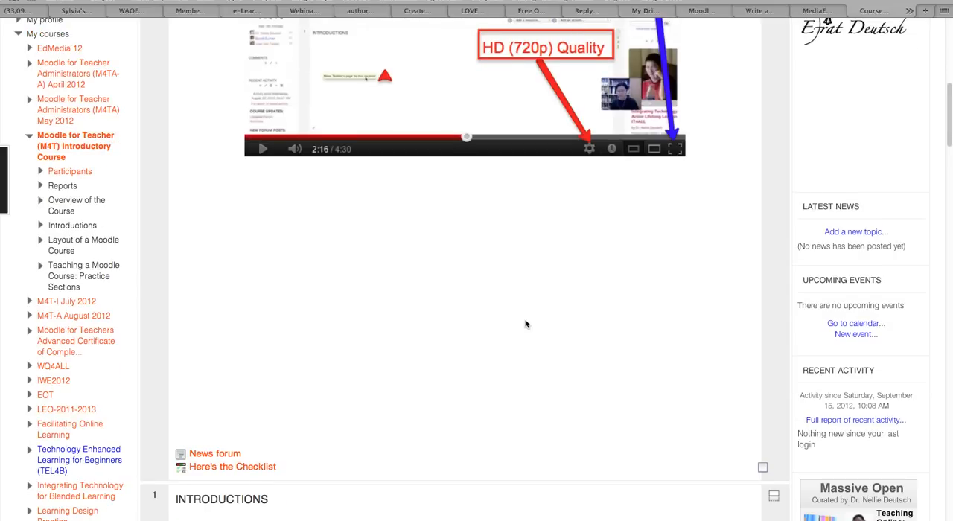
scroll(down, 3)
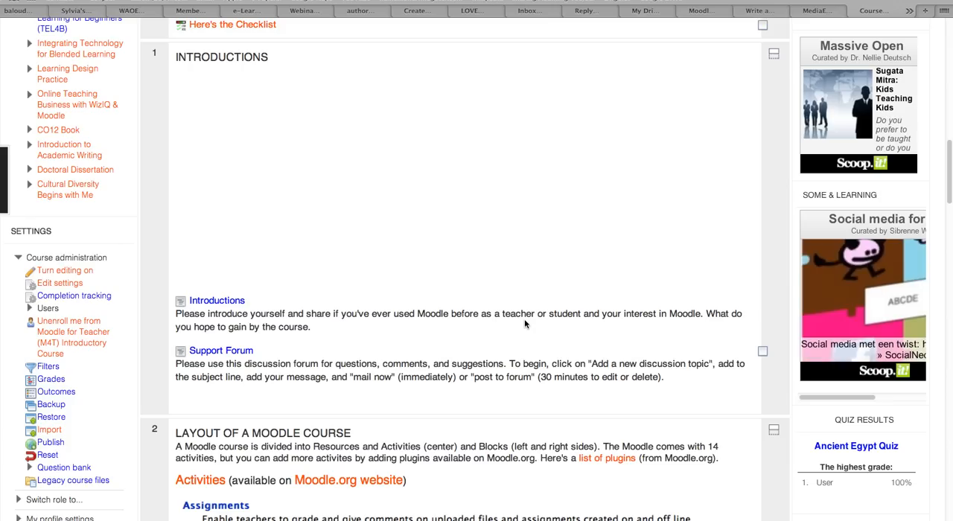
scroll(down, 3)
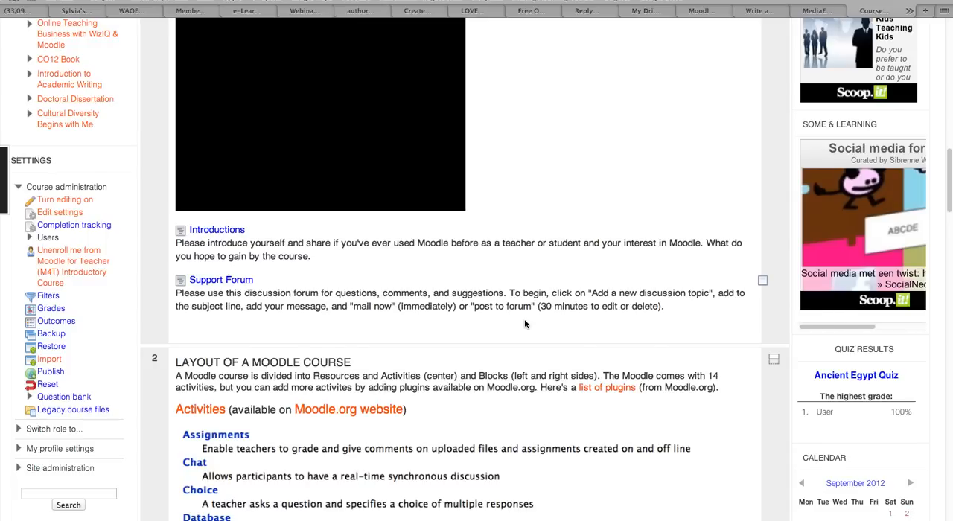
scroll(up, 3)
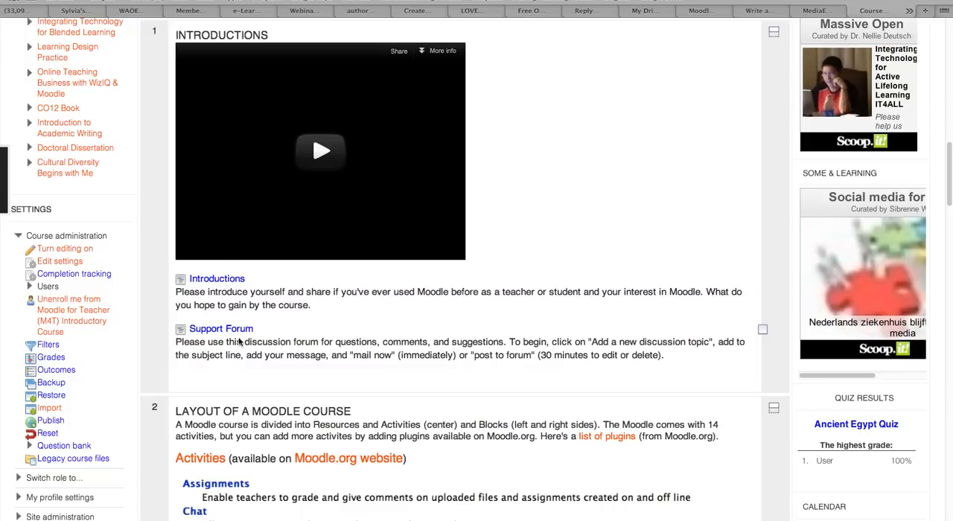
scroll(down, 3)
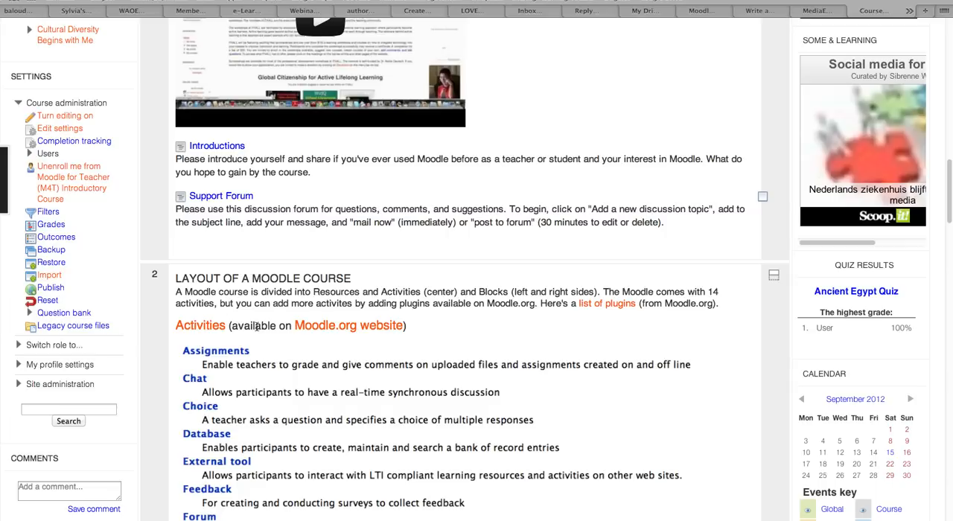
scroll(down, 3)
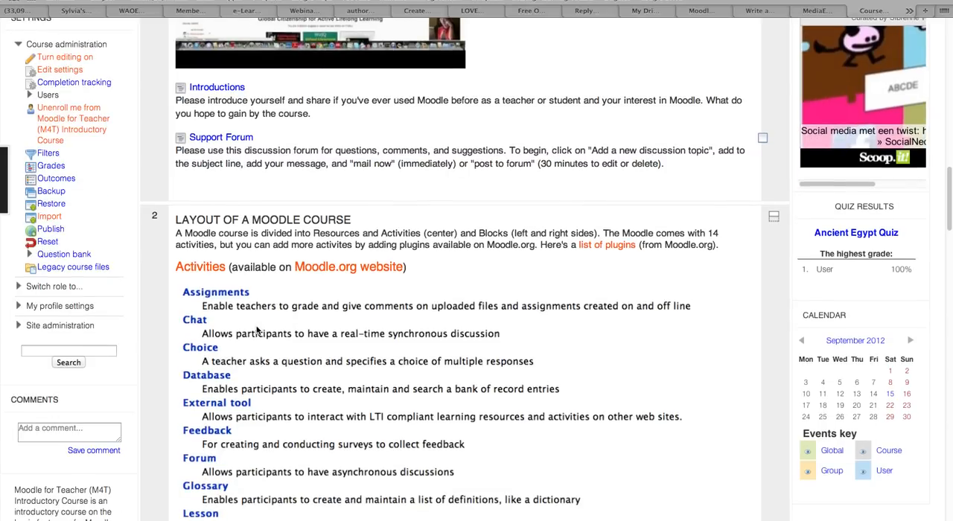
- Scroll through the Moodle Layout section, its embedded video, and the Resources and Blocks lists
scroll(down, 3)
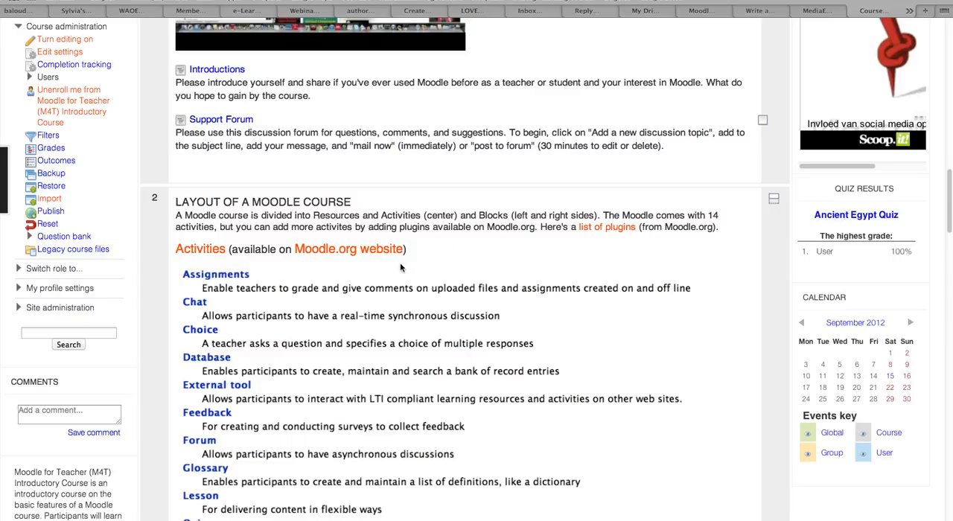
scroll(down, 3)
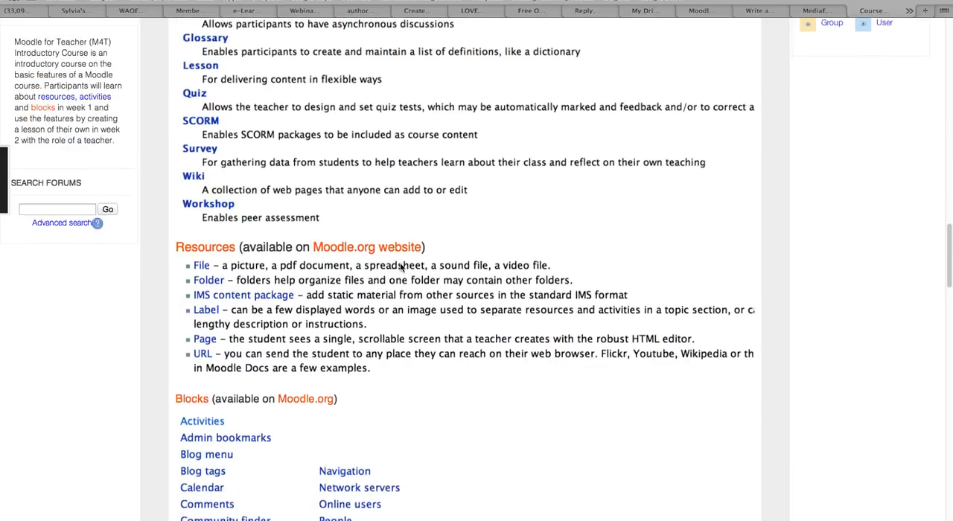
scroll(down, 3)
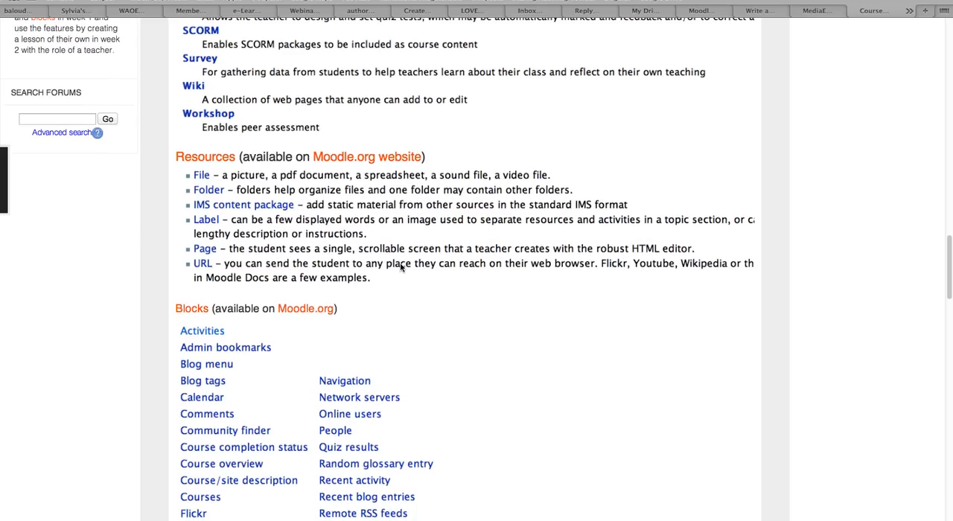
scroll(down, 3)
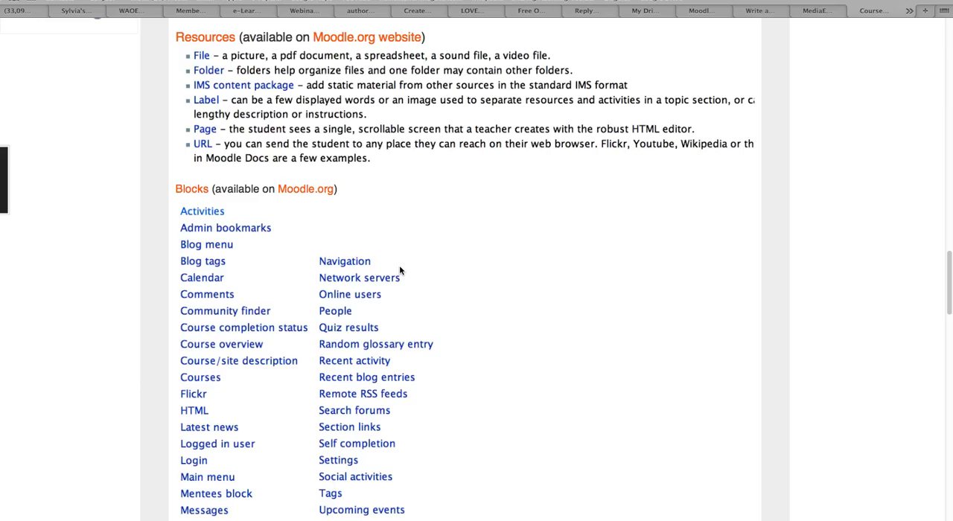
scroll(down, 3)
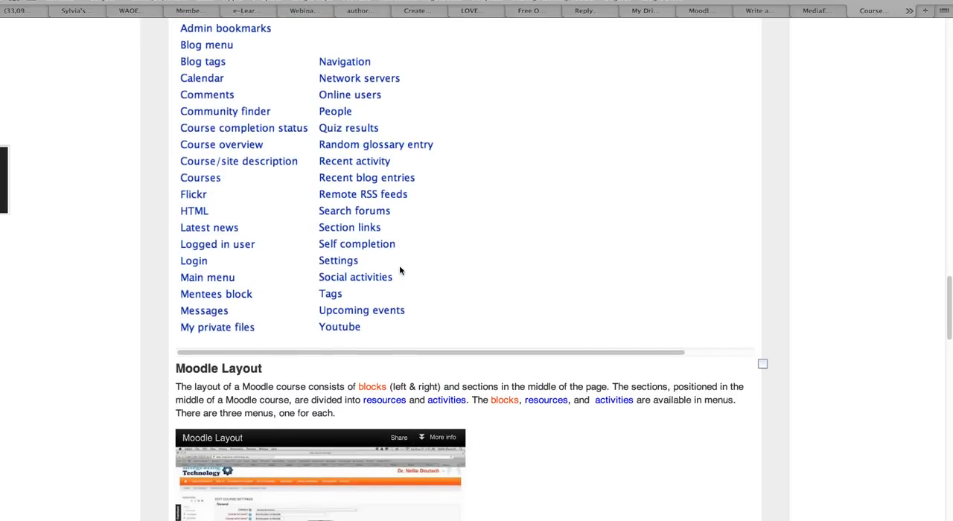
scroll(down, 3)
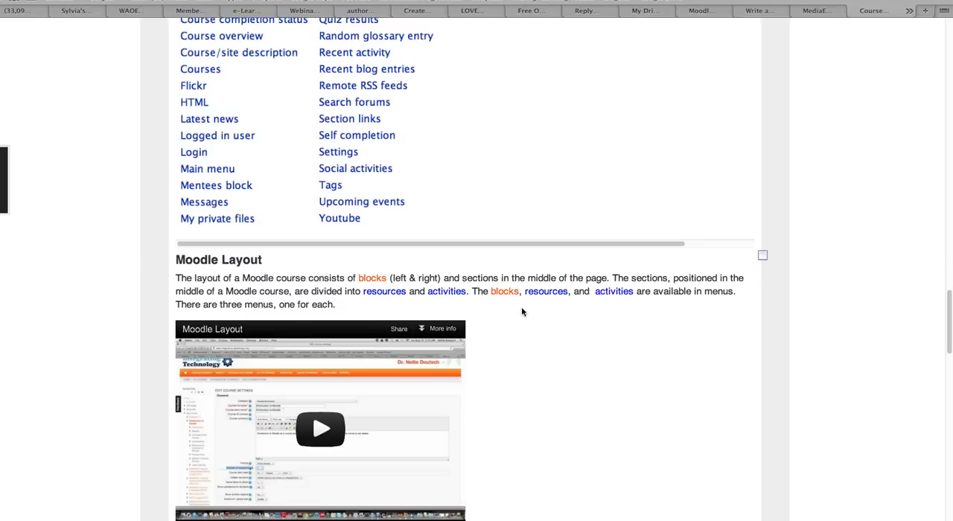
mouse_move(545, 300)
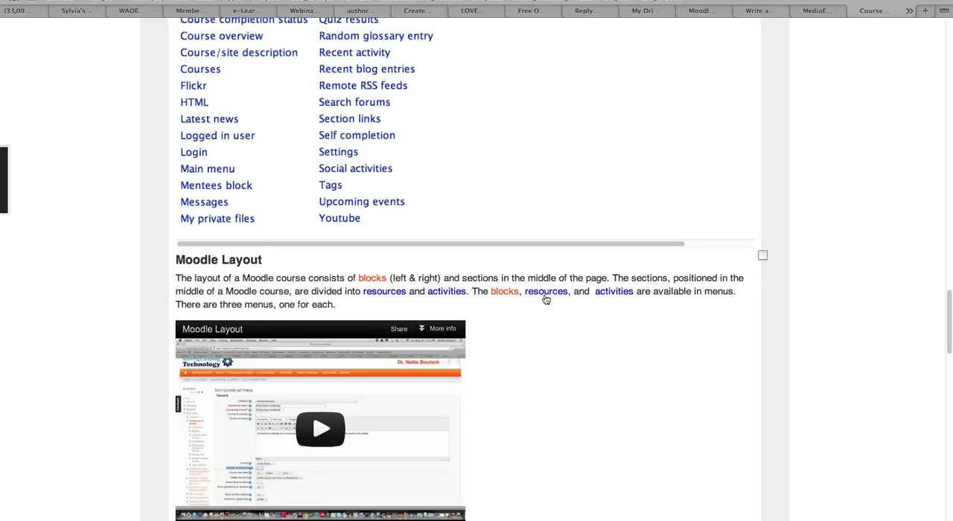
mouse_move(391, 296)
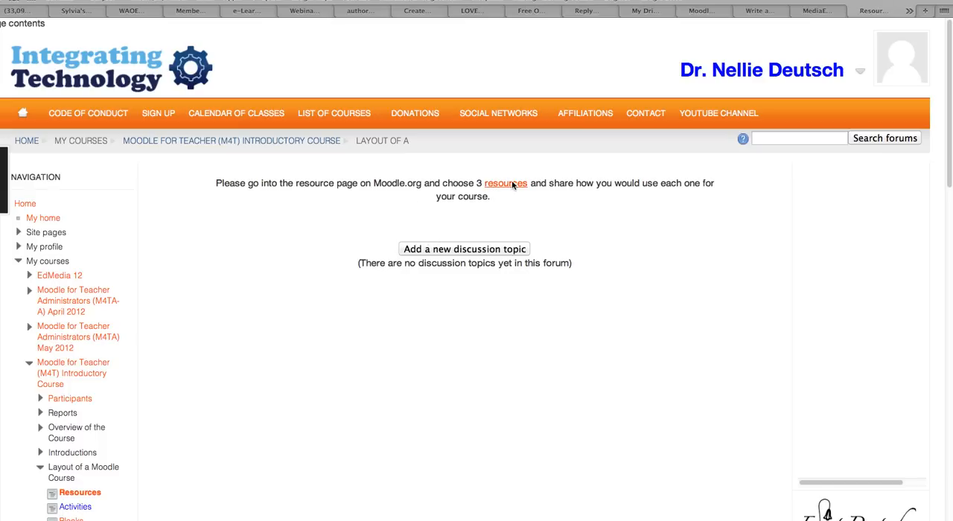
- Follow the forum's 'resources' link to the MoodleDocs Resources article and skim its resource types
click(504, 183)
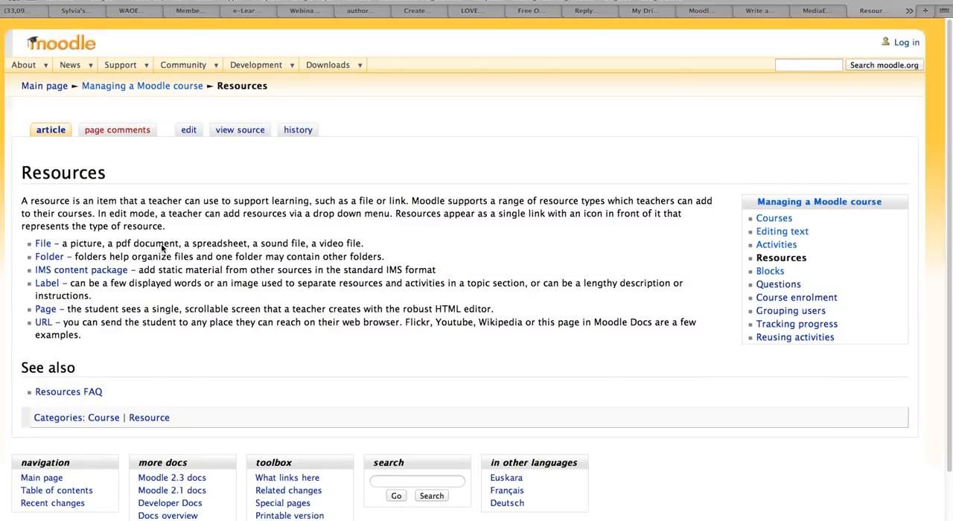
scroll(down, 3)
text(docs.moodle.org/22/en/A)
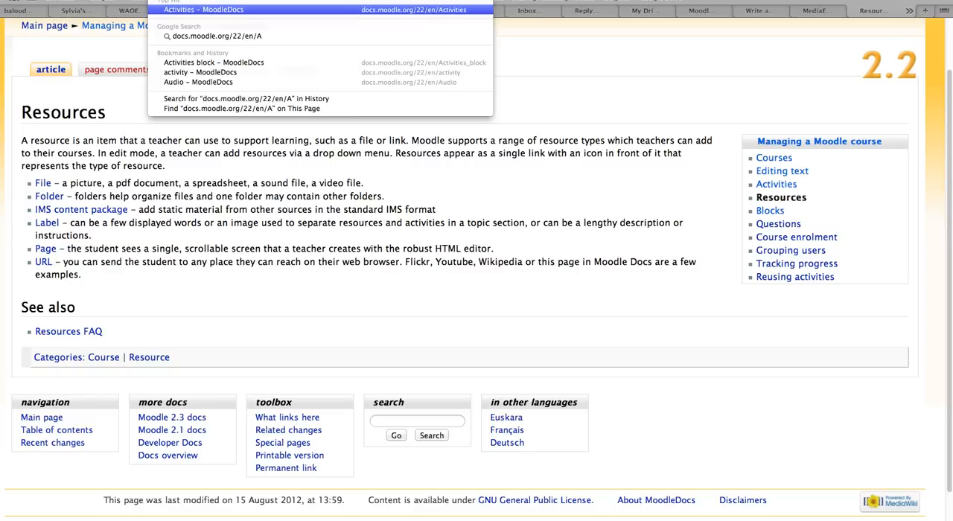
- Enter the MoodleDocs Activities page address in the Firefox address bar
text(ctivi)
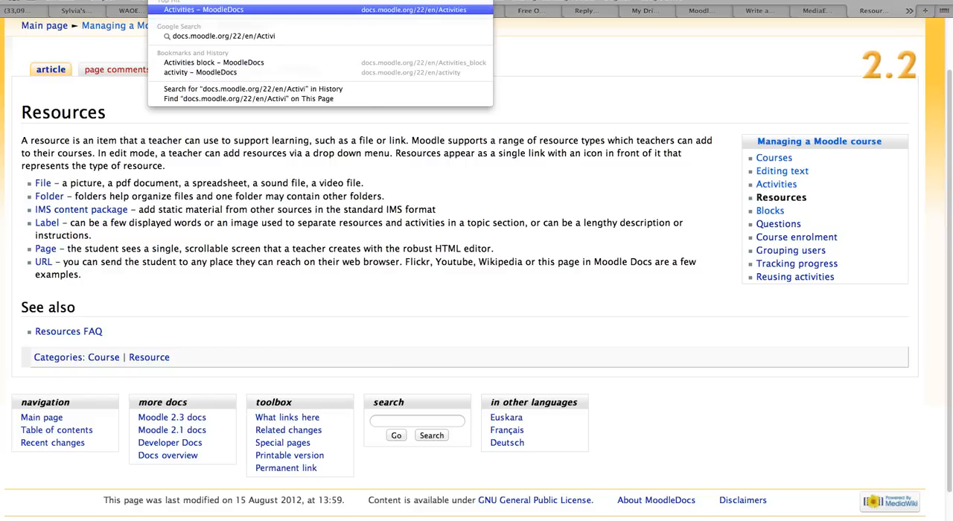
text(te)
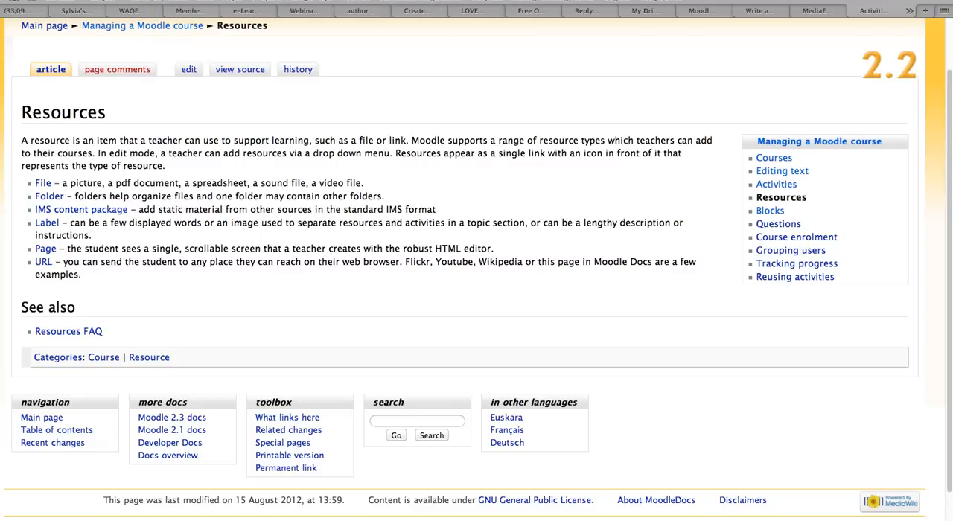
- Review the 'Activities – MoodleDocs' activity list, then return to the M4T Introductory Course tab
click(776, 184)
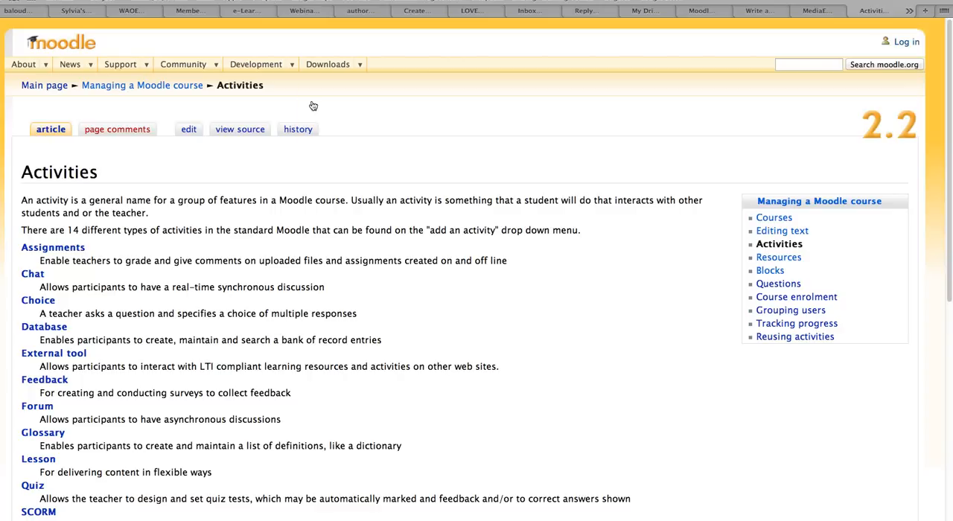
scroll(down, 3)
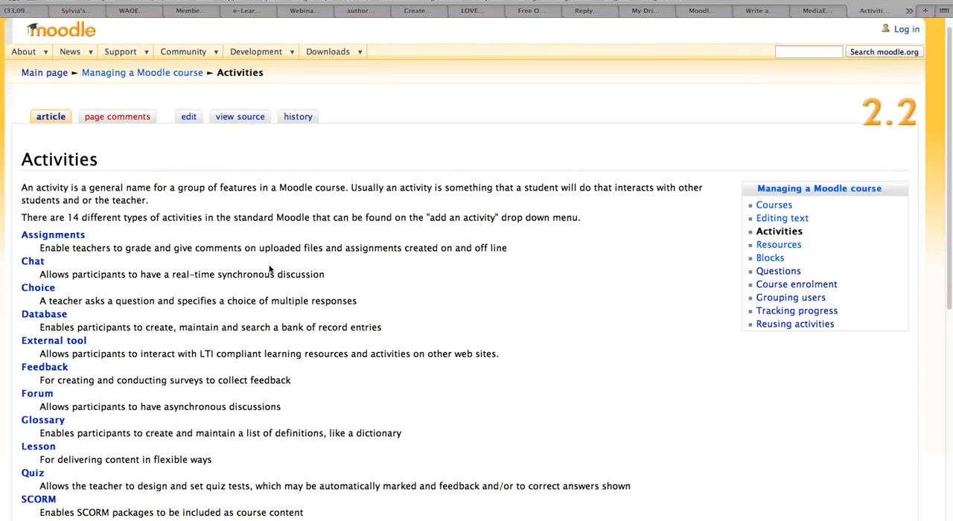
scroll(down, 3)
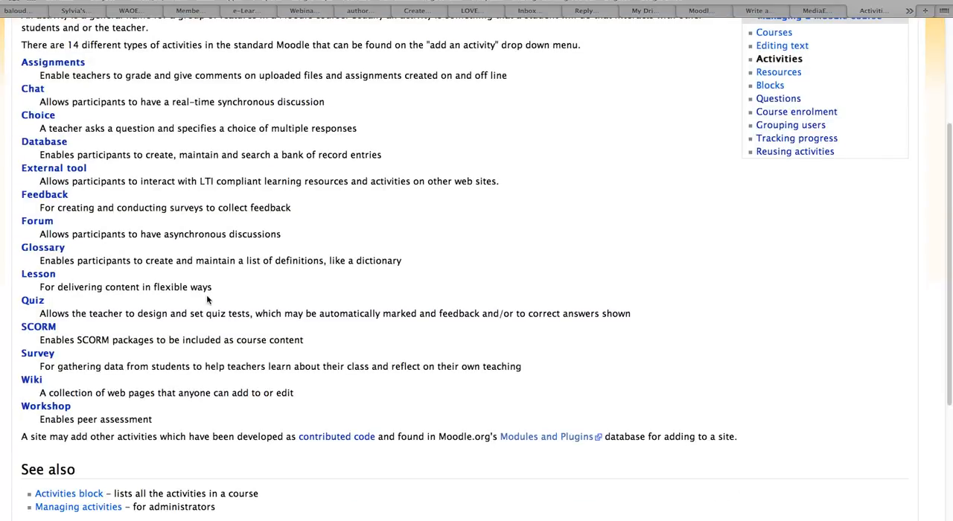
scroll(down, 3)
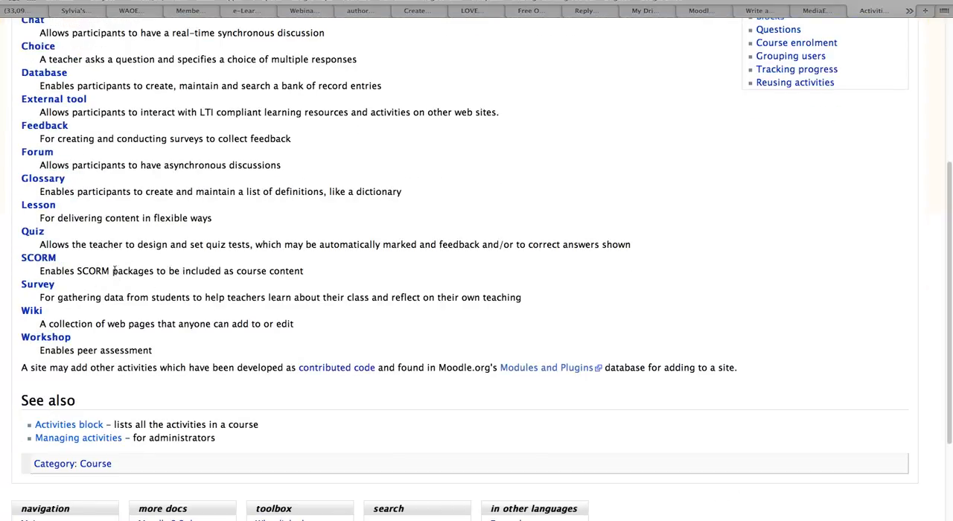
scroll(up, 3)
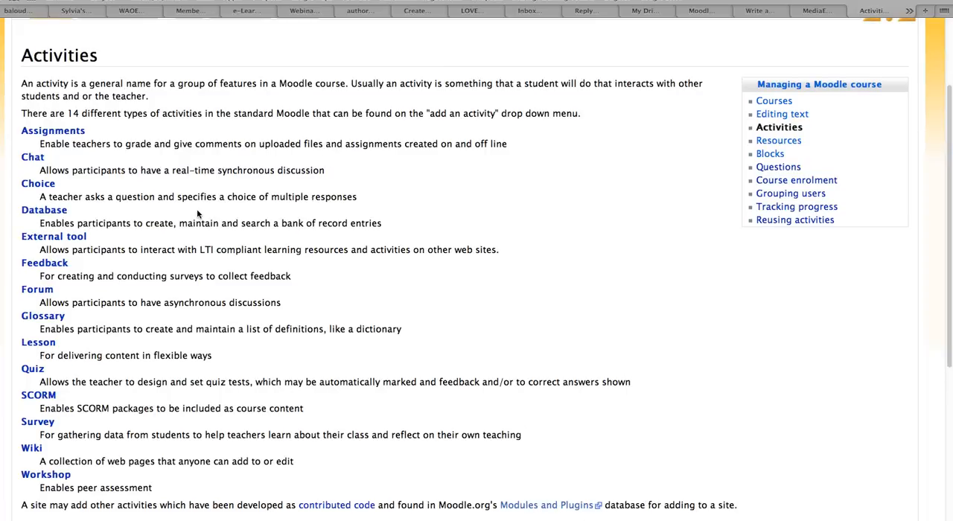
scroll(down, 3)
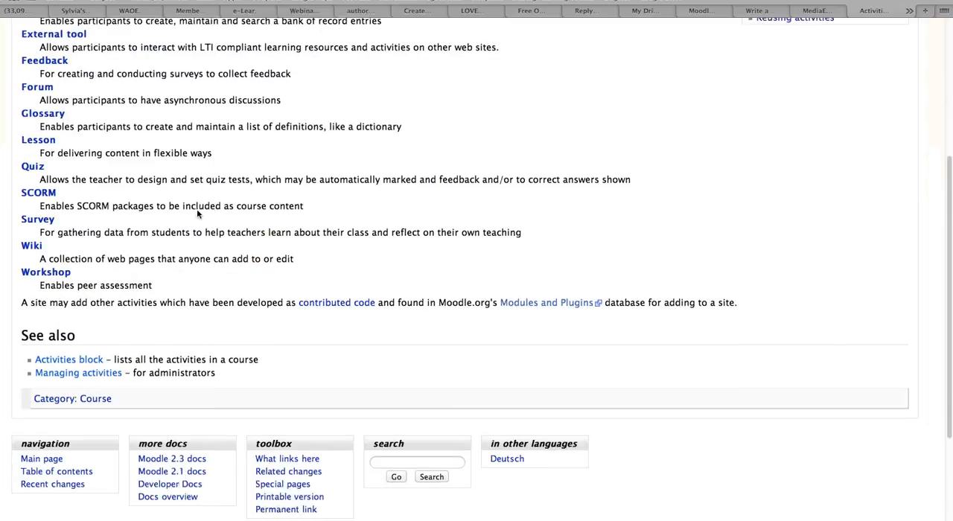
scroll(up, 3)
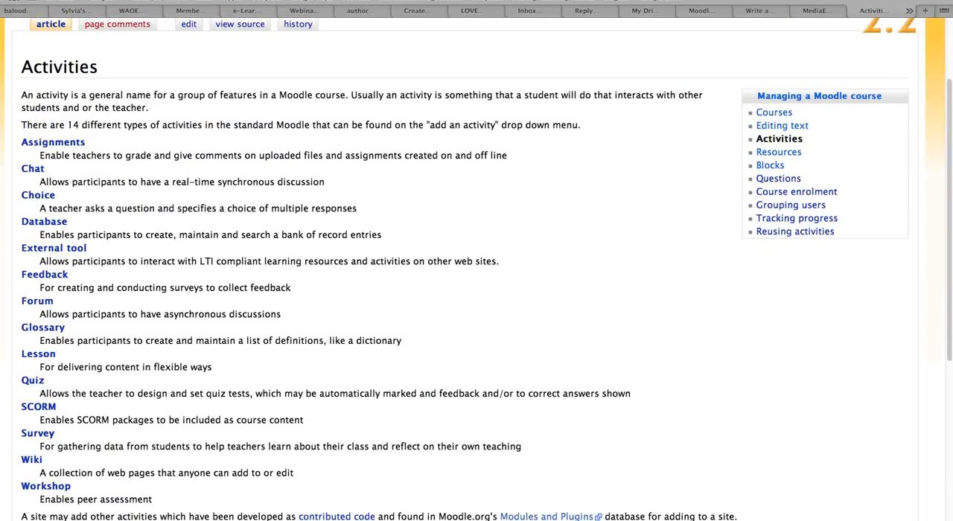
click(779, 152)
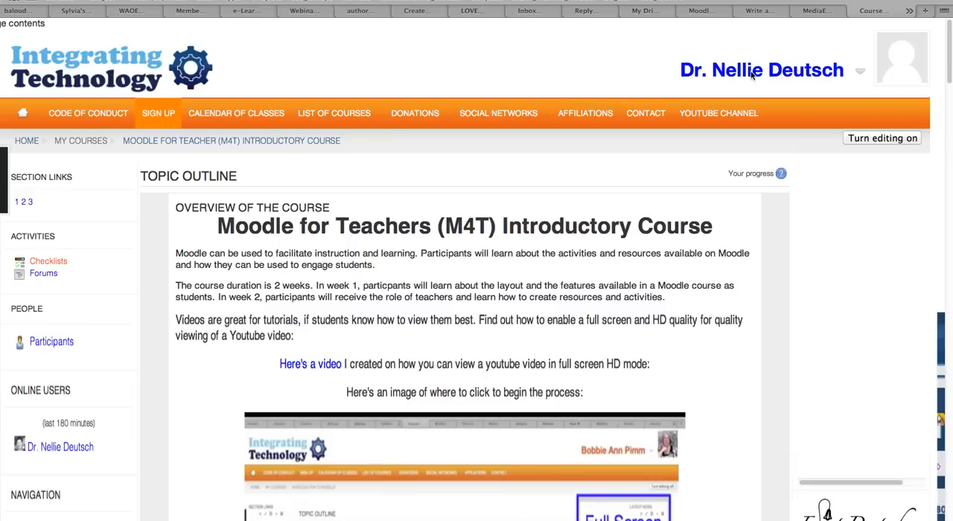
scroll(down, 3)
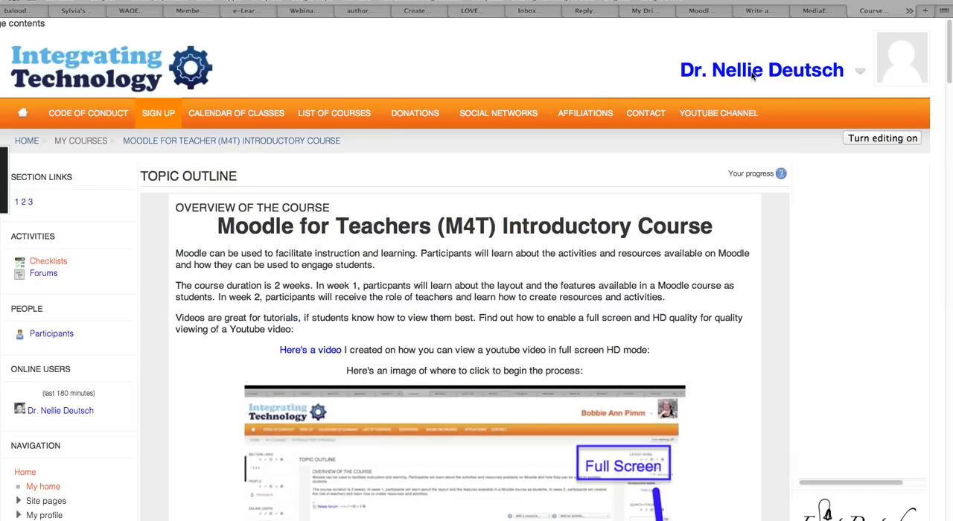